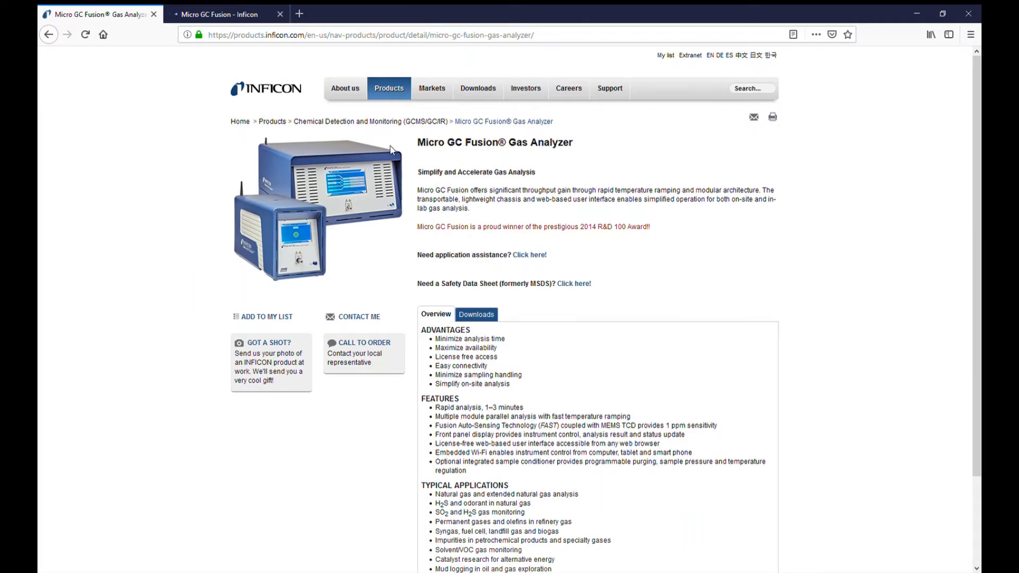
Step: Reach the Software Downloads list via the site's Downloads menu
left_click(478, 88)
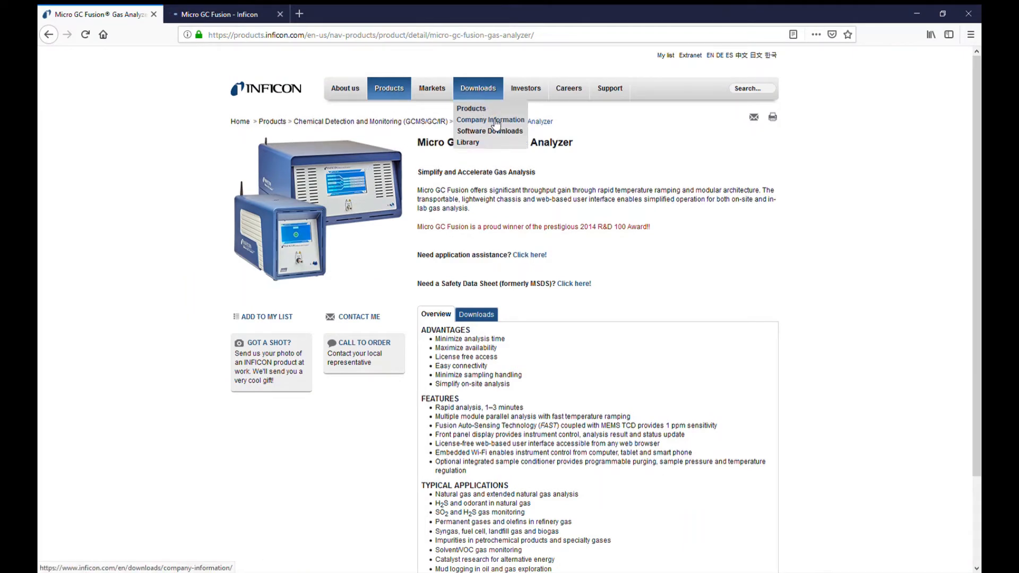
mouse_move(490, 130)
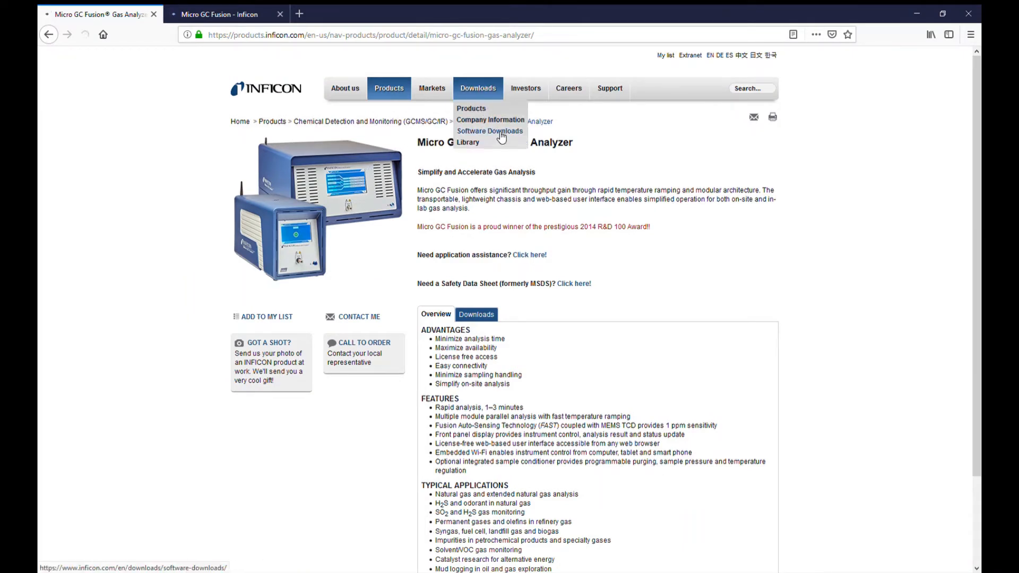
left_click(490, 130)
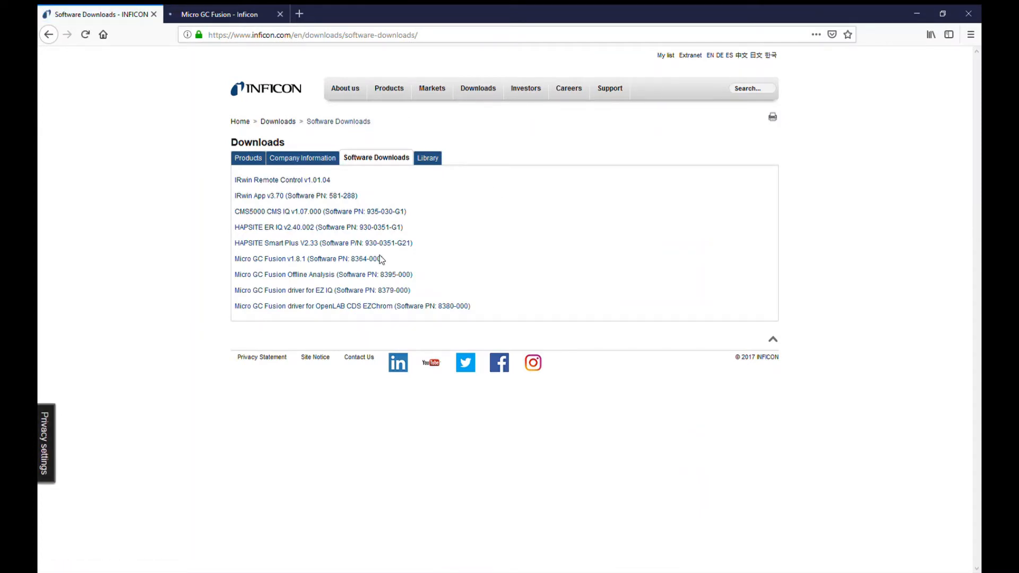
Step: Select the Micro GC Fusion v1.8.1 (Software PN: 8364-000) download entry
left_click(294, 259)
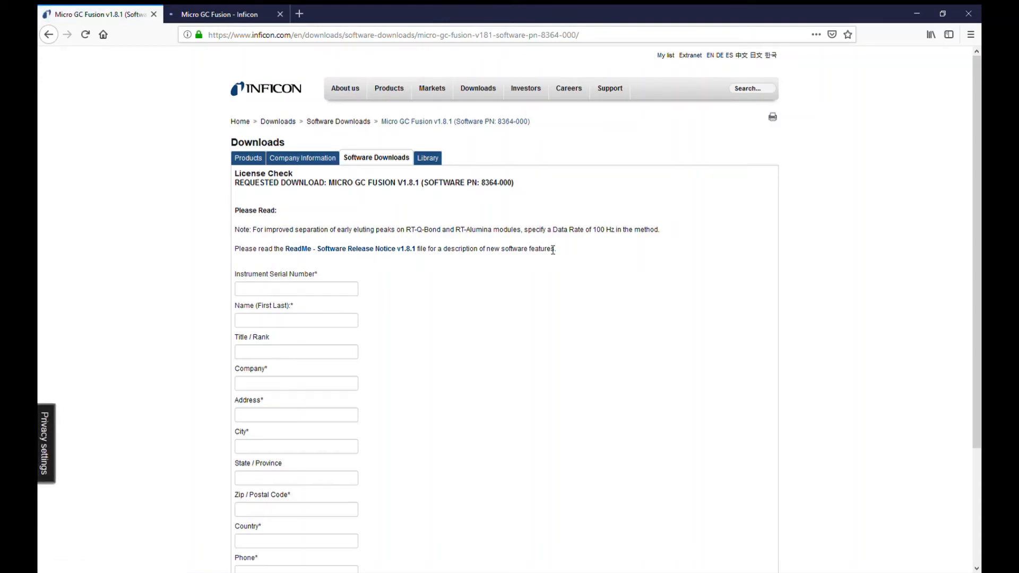
left_click(280, 14)
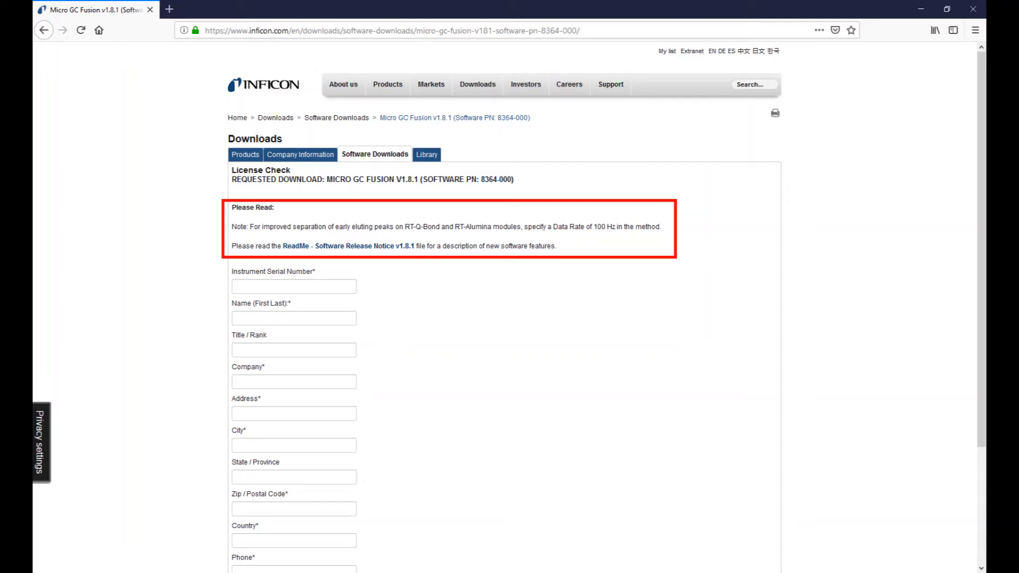
Step: Submit the license check form to reach the 1.8.1 fusion update download page
left_click(336, 245)
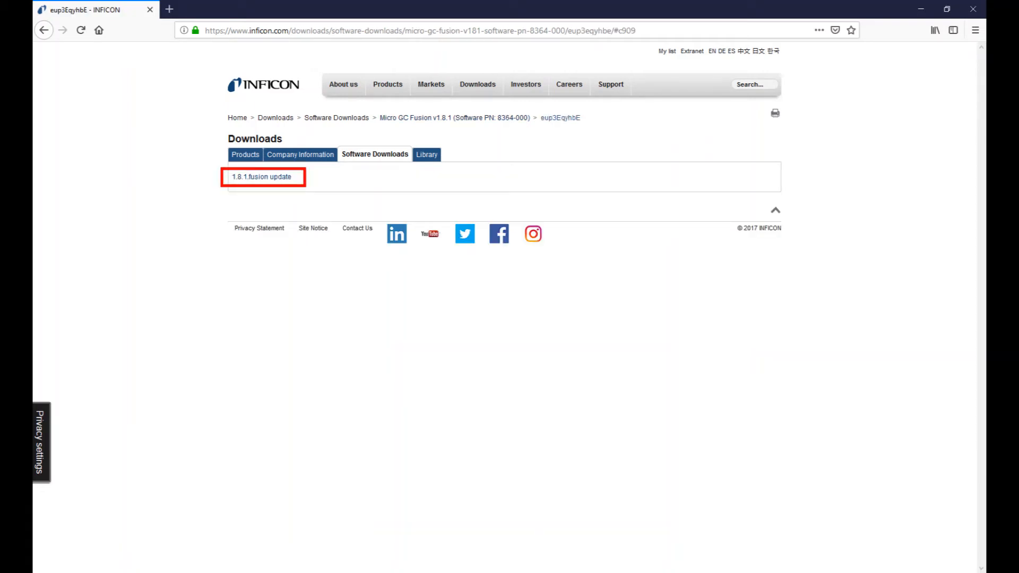
Step: Start downloading the 1.8.1 fusion update zip, choosing Save File
left_click(261, 177)
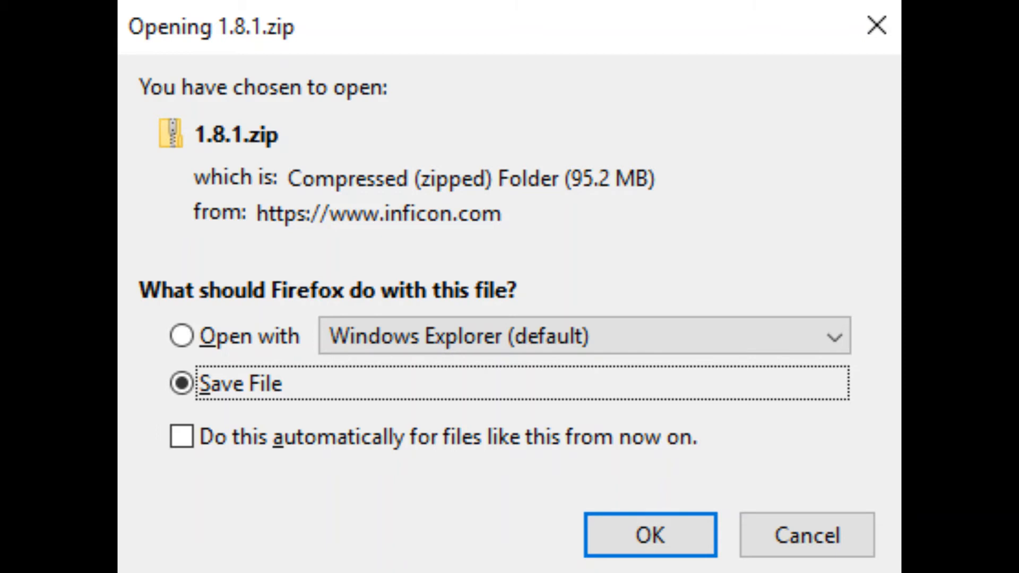
Step: Confirm saving the 95.2 MB 1.8.1.zip update file
left_click(650, 535)
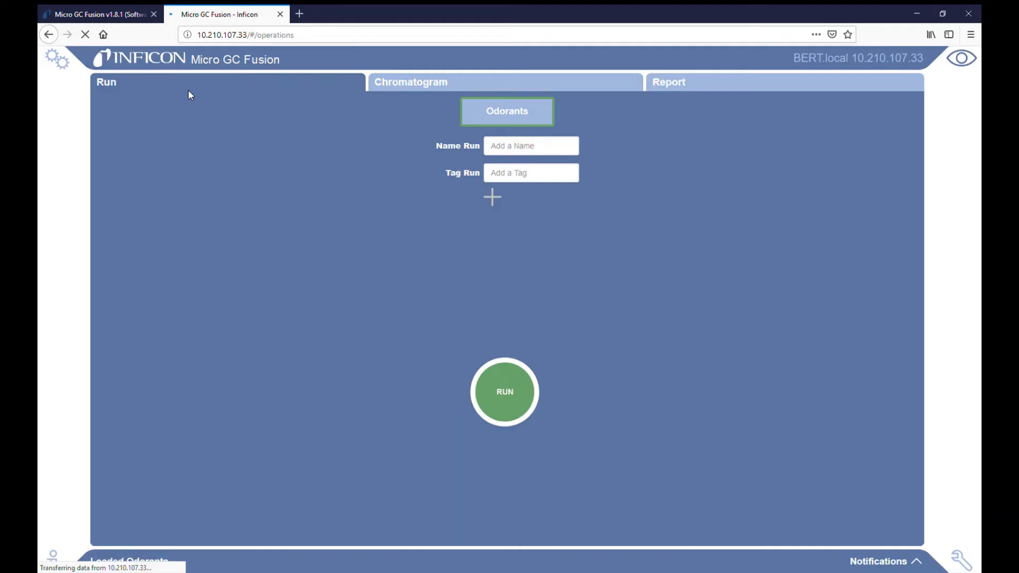
mouse_move(388, 246)
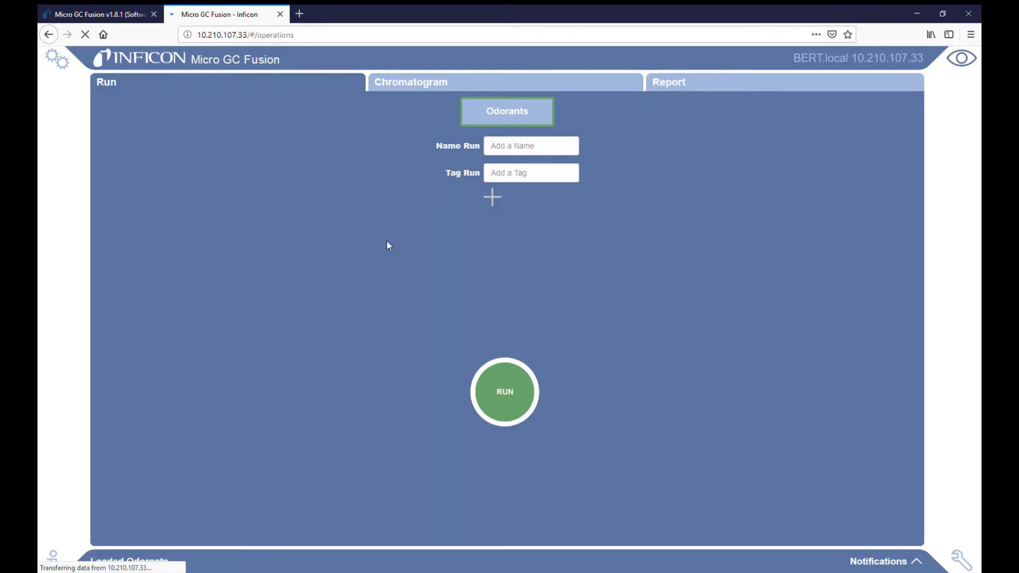
mouse_move(247, 192)
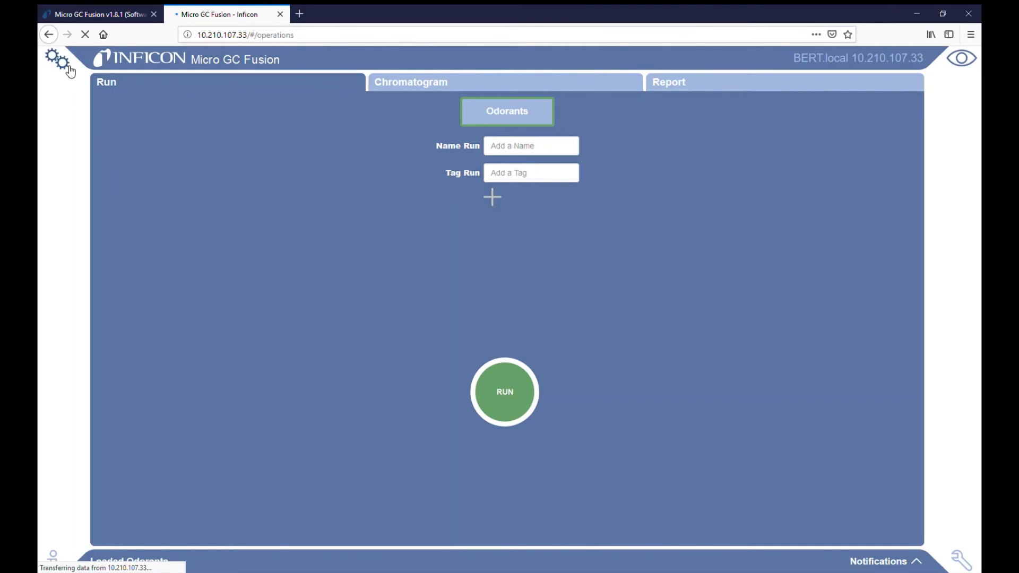
Step: Reach the instrument's Update Software page under System Administration settings
left_click(58, 58)
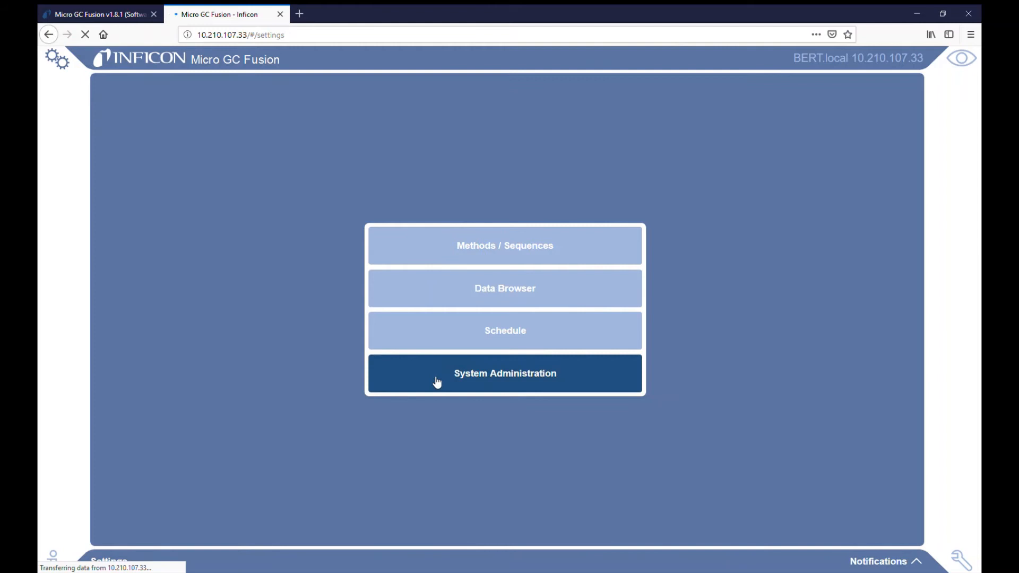
left_click(506, 373)
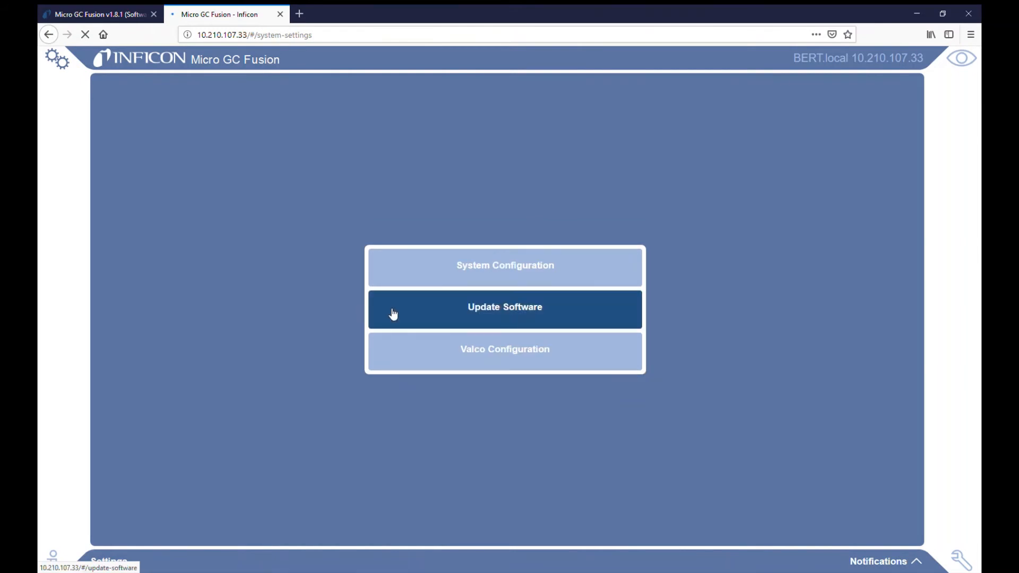
left_click(505, 307)
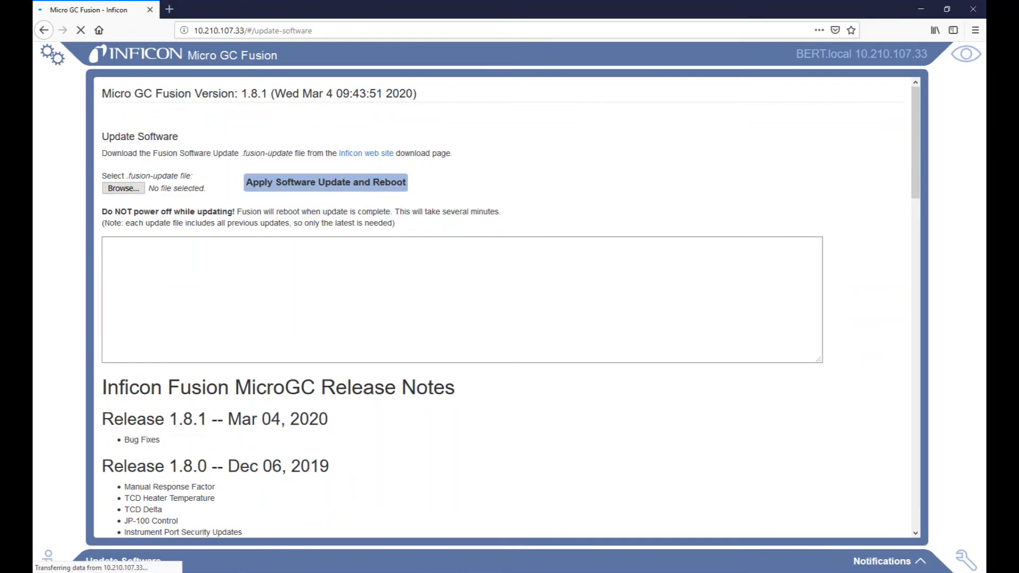